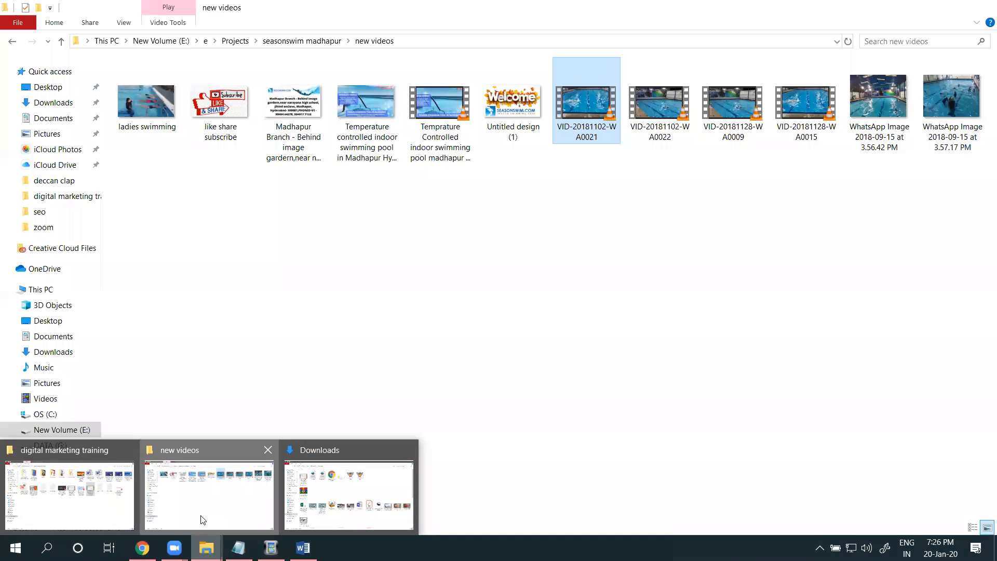
Play 53029427.mp3 in Groove Music to listen to it, then close the player.
double_click(586, 99)
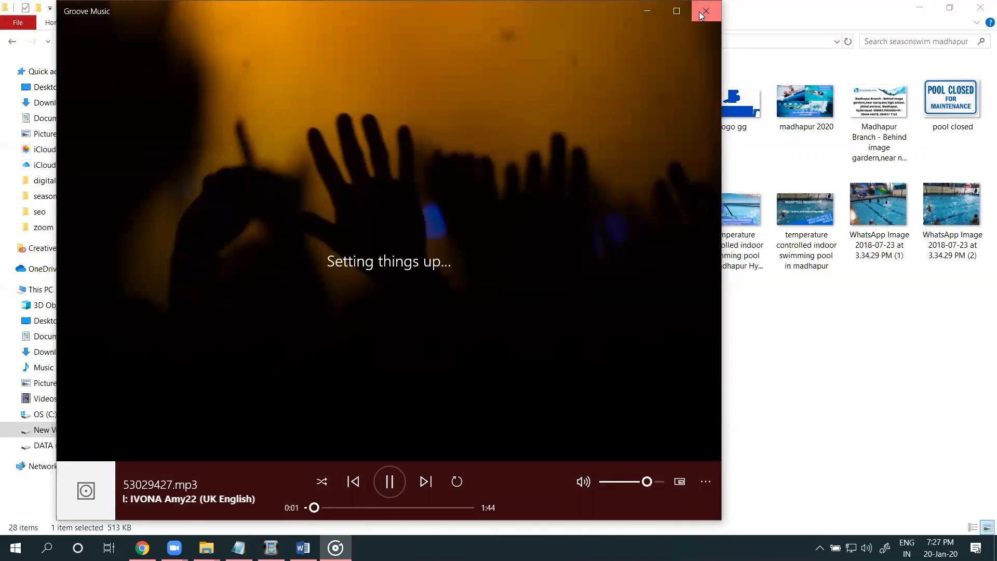
left_click(704, 11)
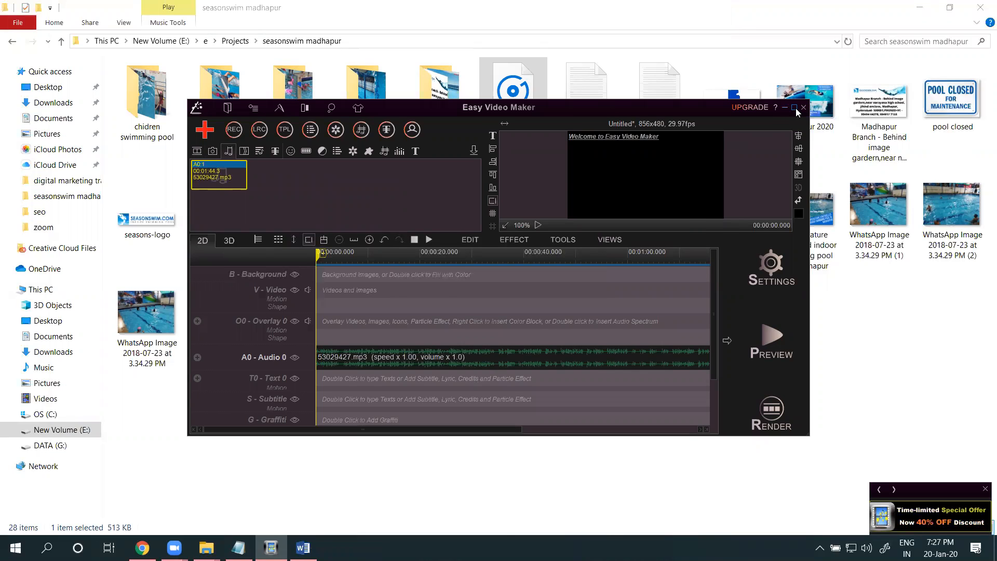
Maximize Easy Video Maker and pick the Temperature controlled pool image for import.
left_click(793, 107)
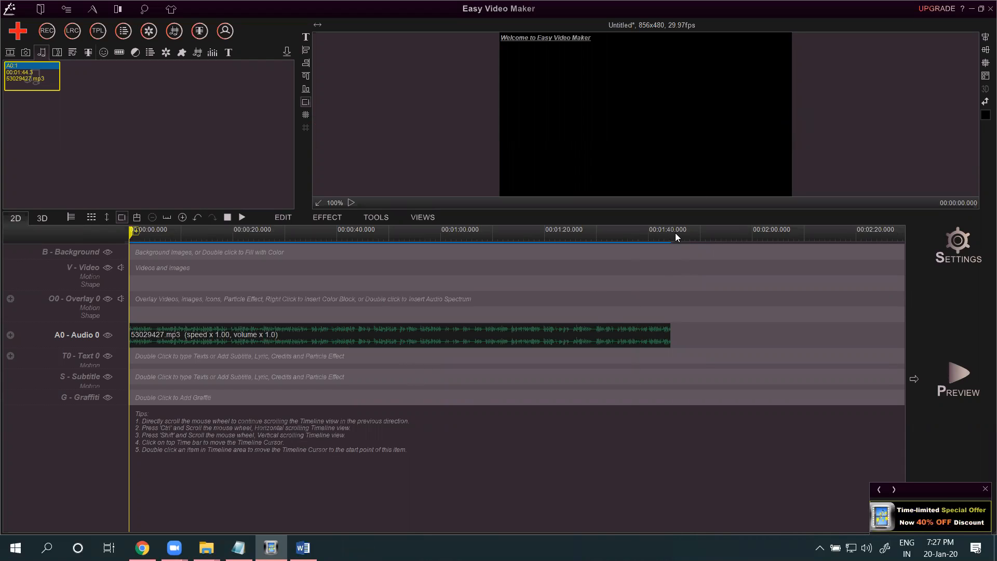
left_click(664, 229)
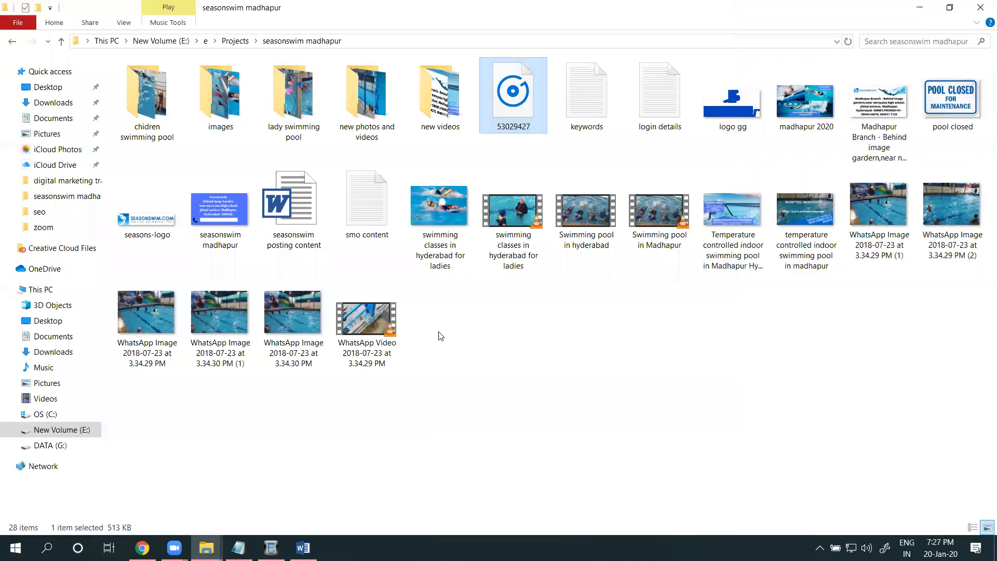
mouse_move(731, 226)
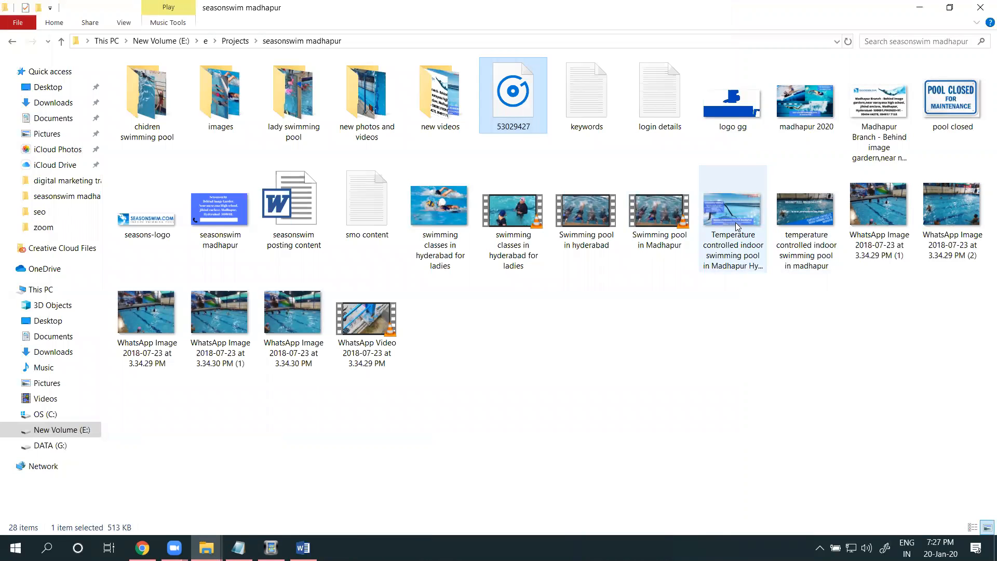
left_click(270, 546)
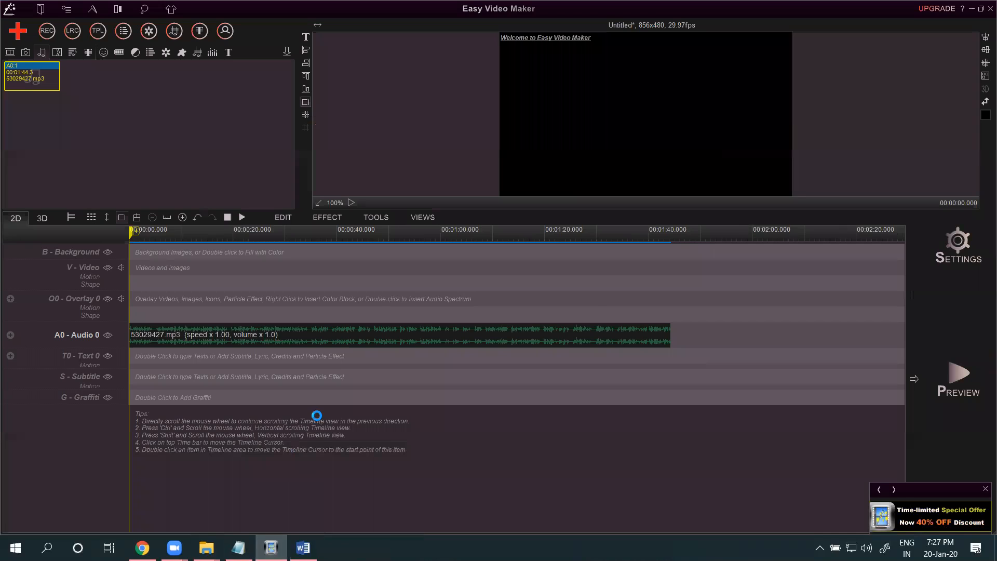
Add the imported pool title image to the start of the video line.
right_click(31, 75)
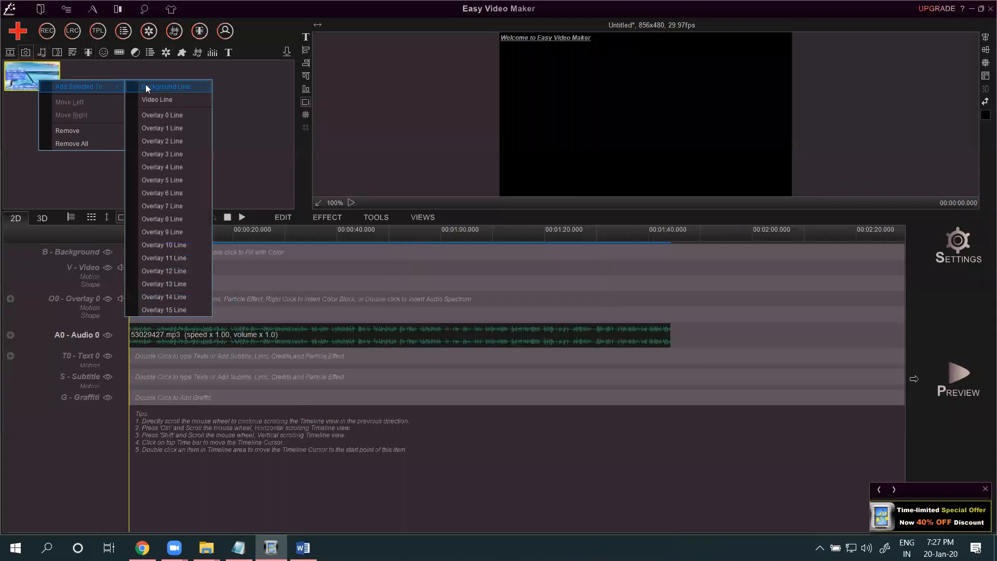
left_click(157, 99)
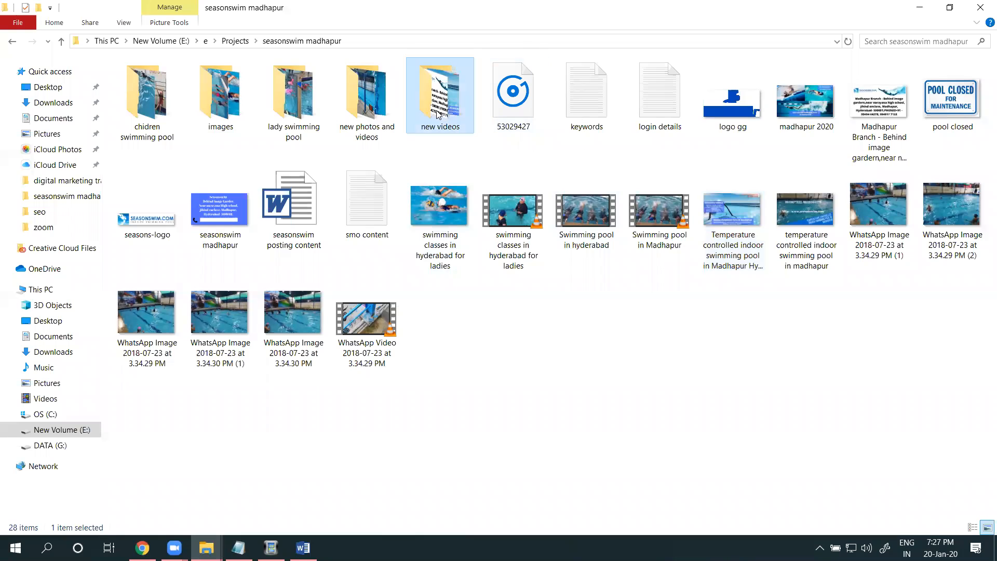
Add clips VID-20181102-WA0021 and WA0022 to the video line and preview playback.
double_click(439, 91)
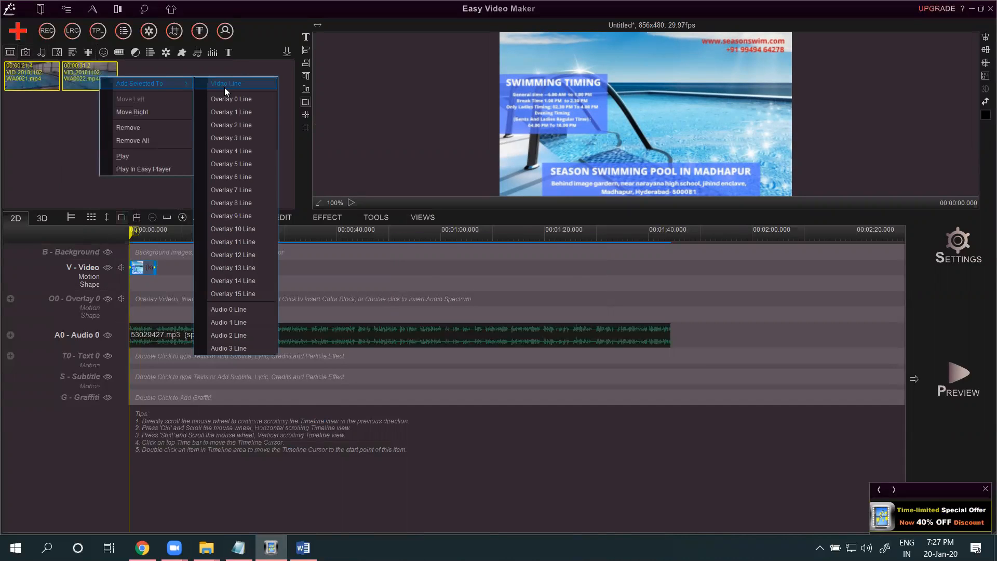
left_click(226, 83)
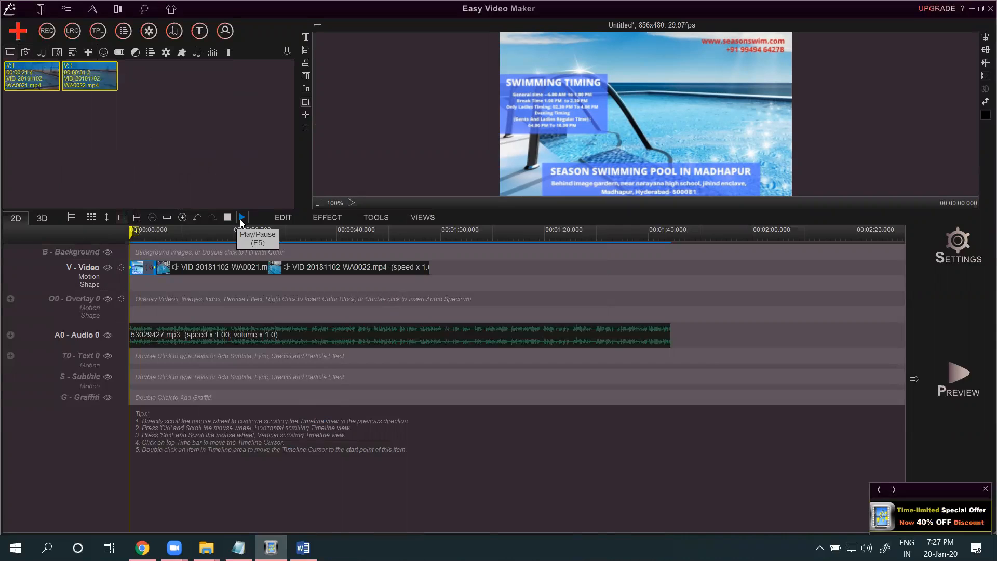
left_click(242, 217)
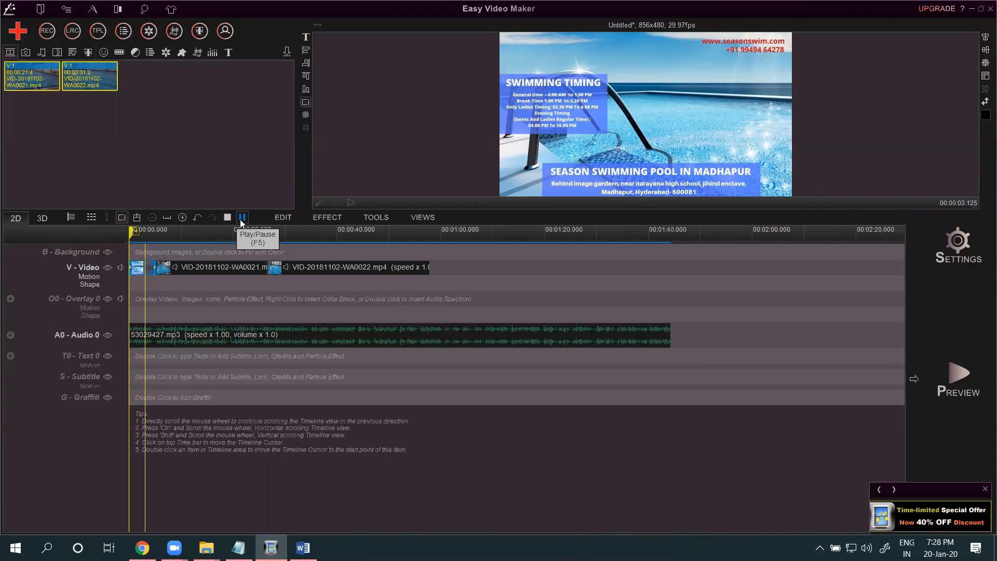
left_click(242, 217)
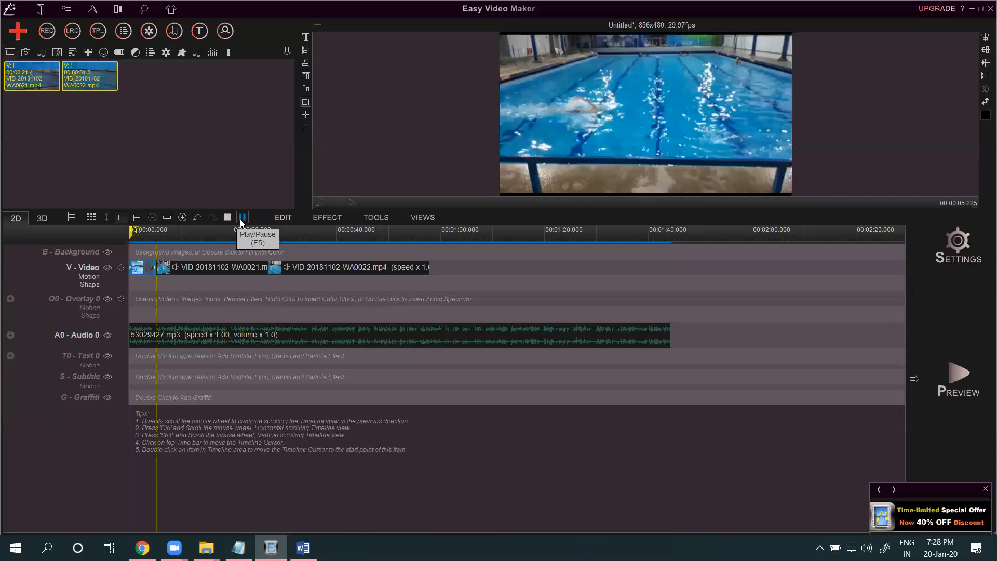
left_click(242, 217)
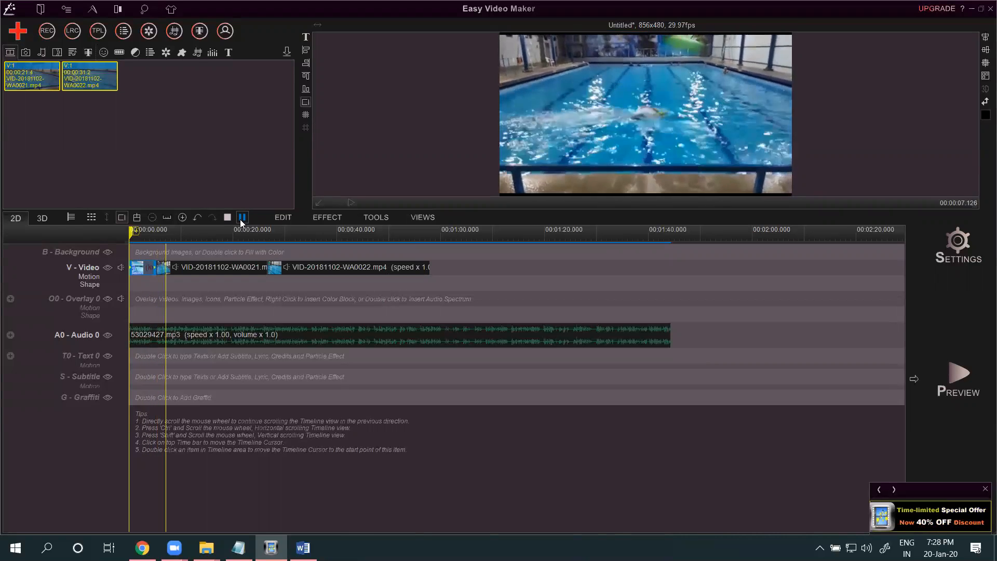
left_click(227, 217)
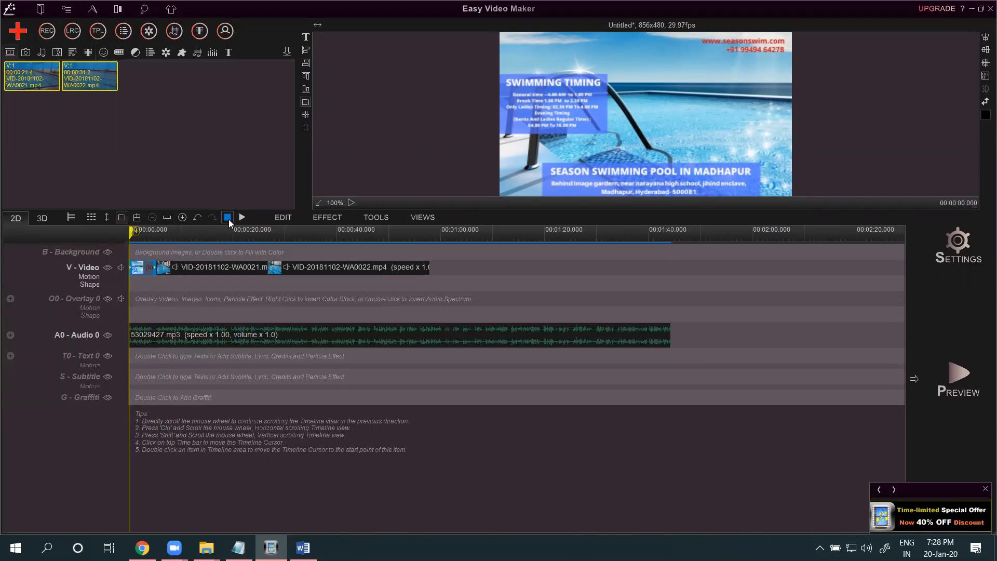
Replay the title image and pool clips preview, then stop at the start.
left_click(227, 217)
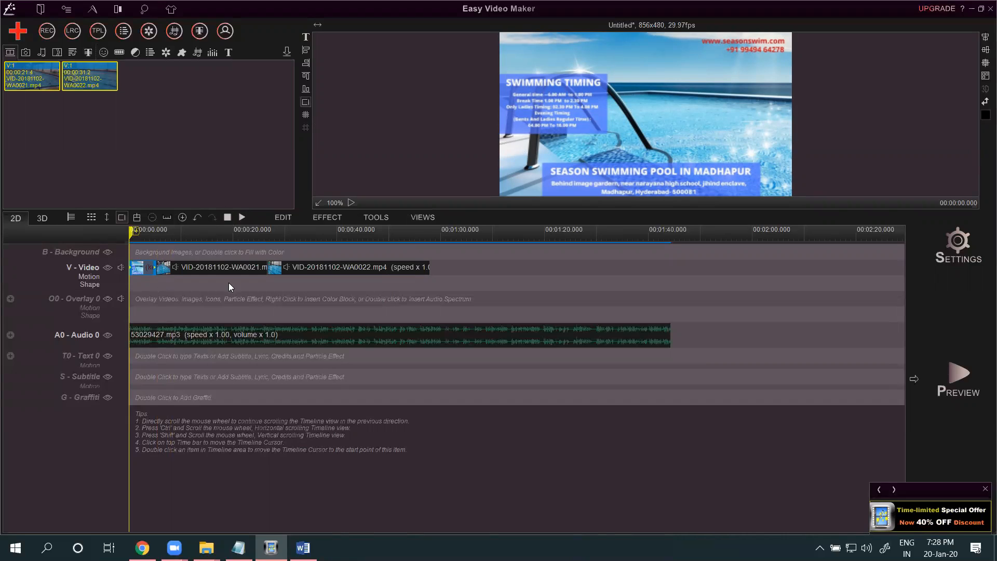
mouse_move(176, 275)
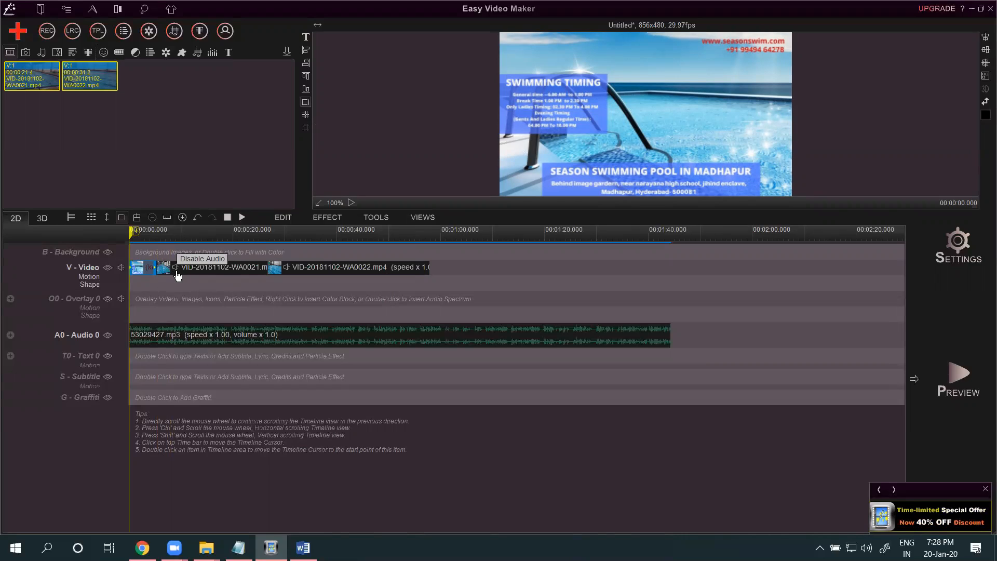
mouse_move(180, 240)
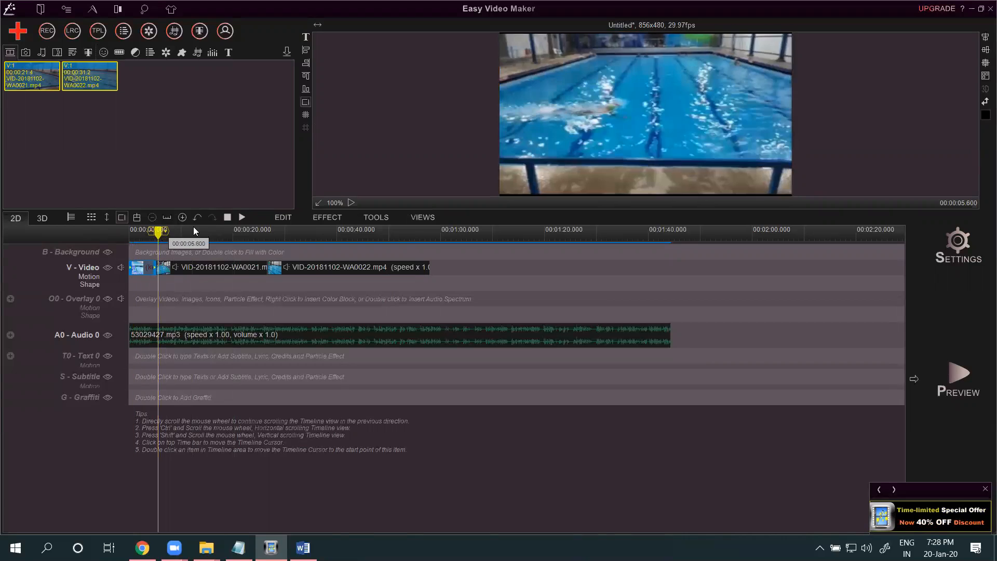
left_click(240, 217)
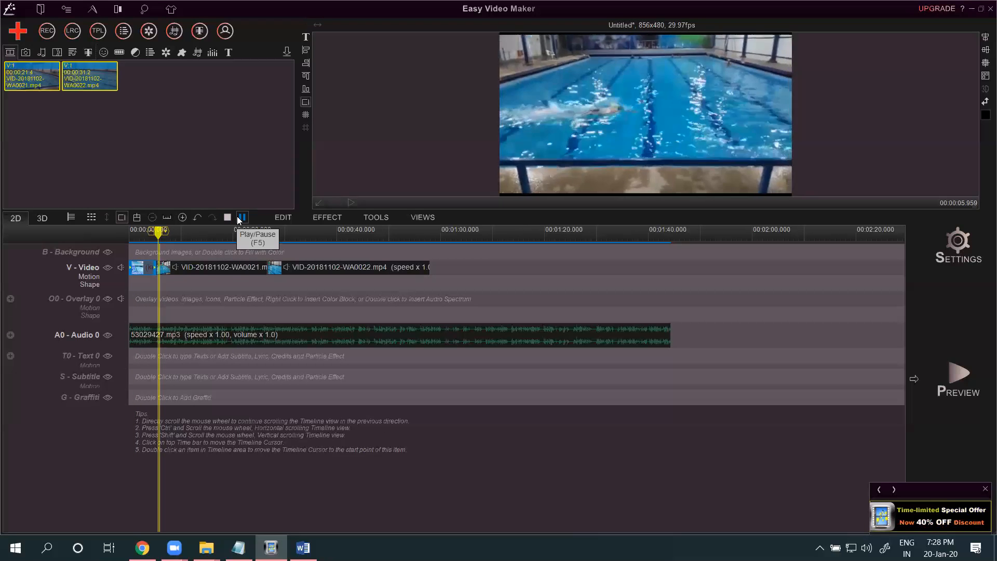
left_click(241, 217)
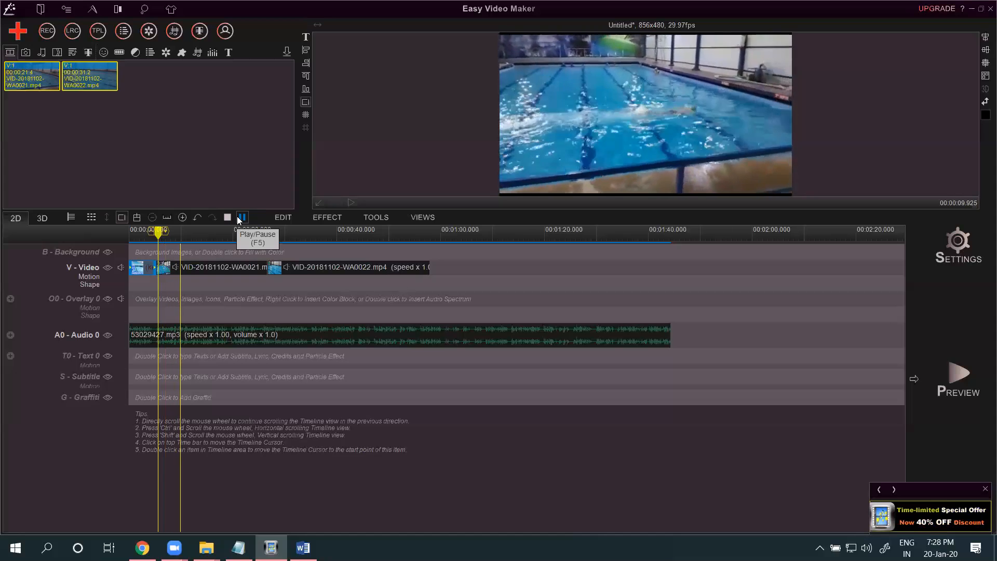
left_click(242, 217)
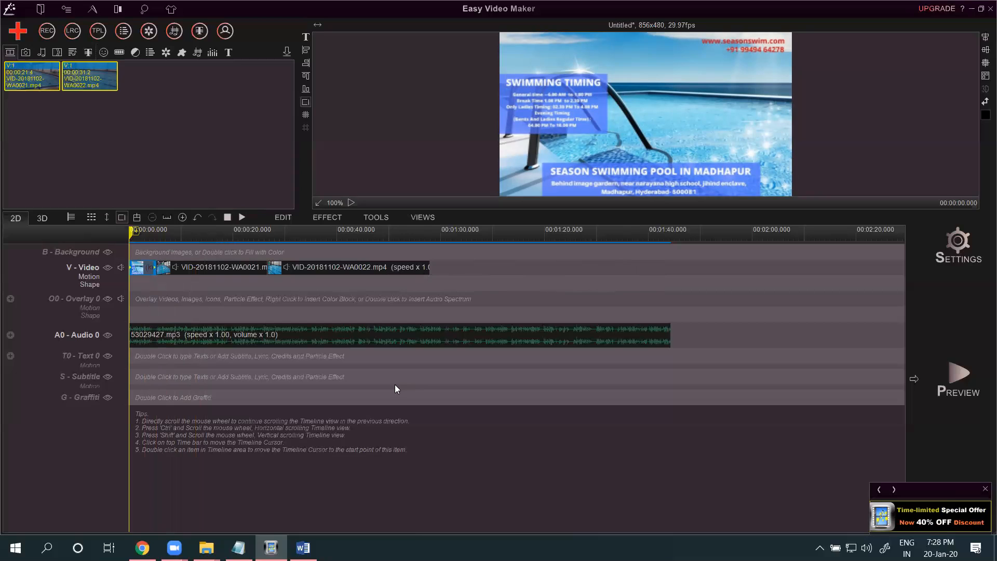
Append clips WA0009 and WA0015 and the like-share-subscribe image to the video line.
left_click(205, 547)
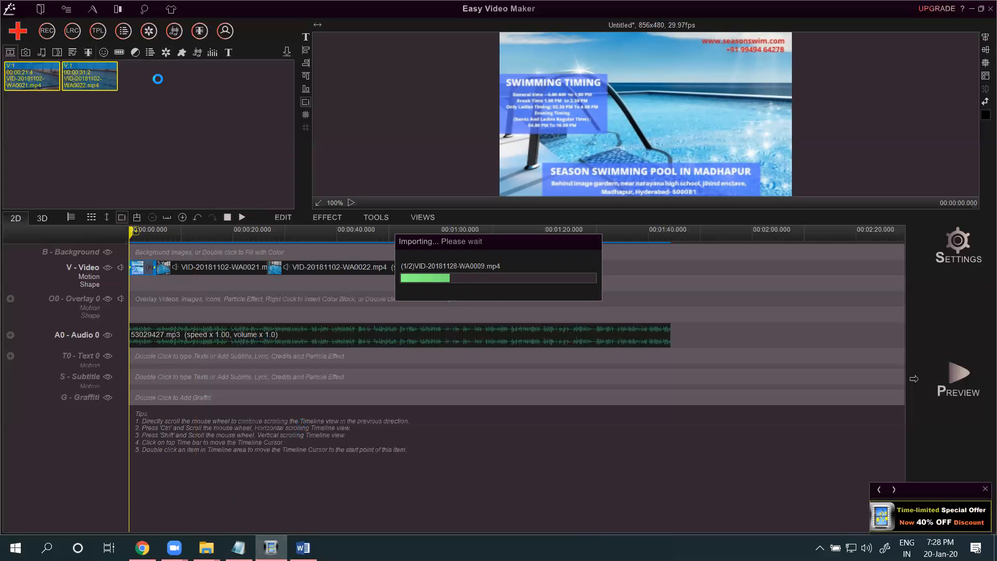
right_click(203, 76)
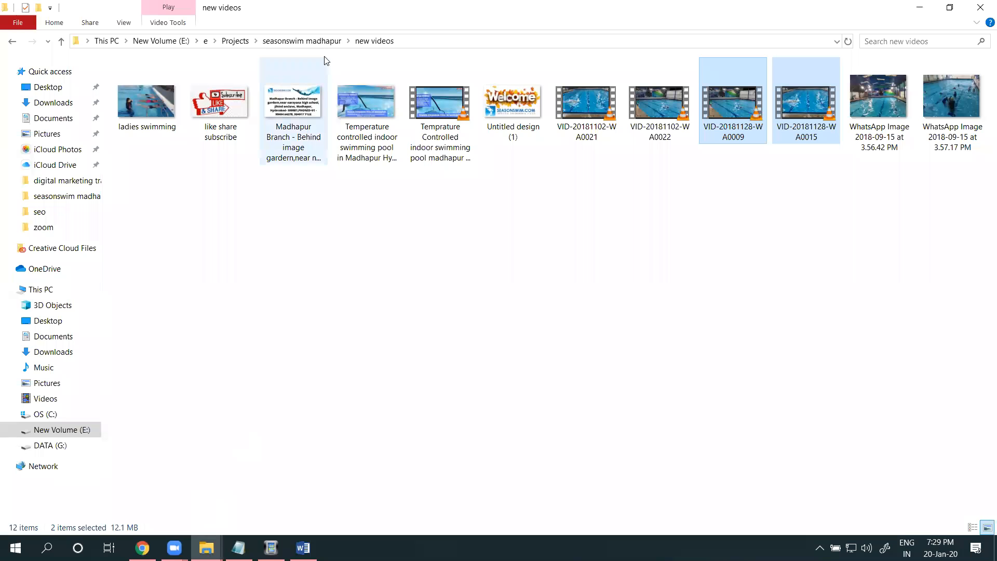
left_click(293, 102)
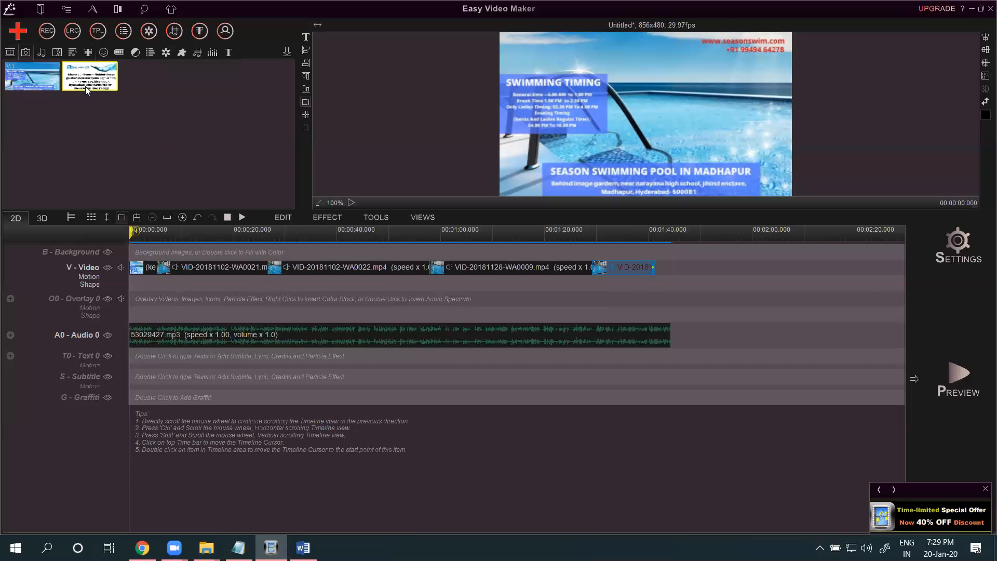
right_click(90, 77)
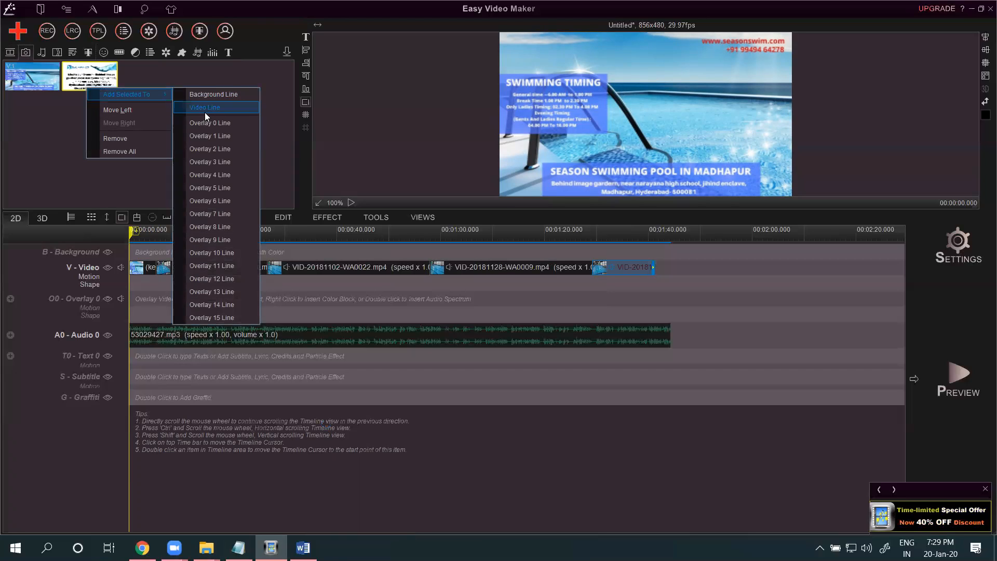
left_click(205, 107)
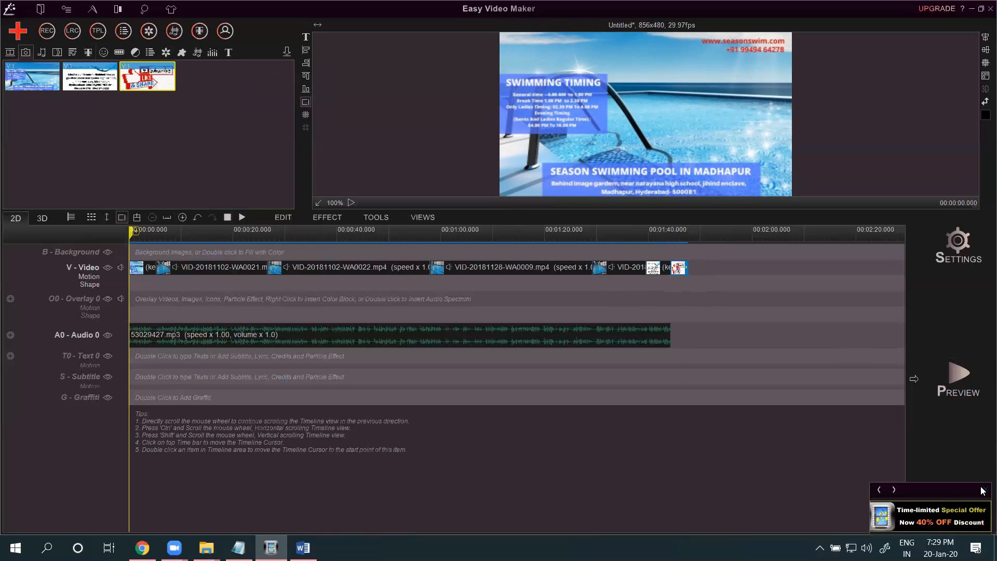
Preview the full timeline through the pool clips, stop, and return to the start.
left_click(133, 230)
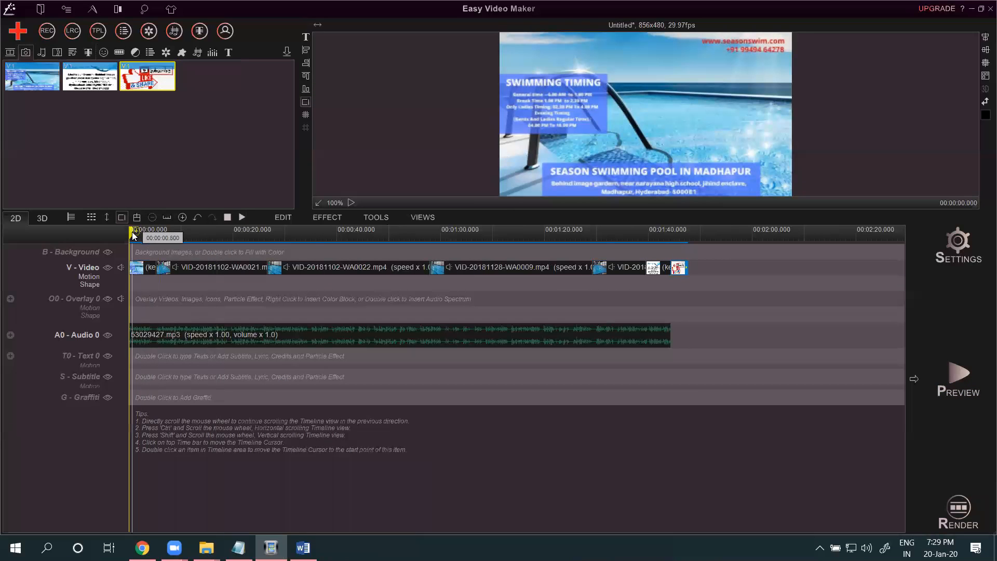
left_click(241, 217)
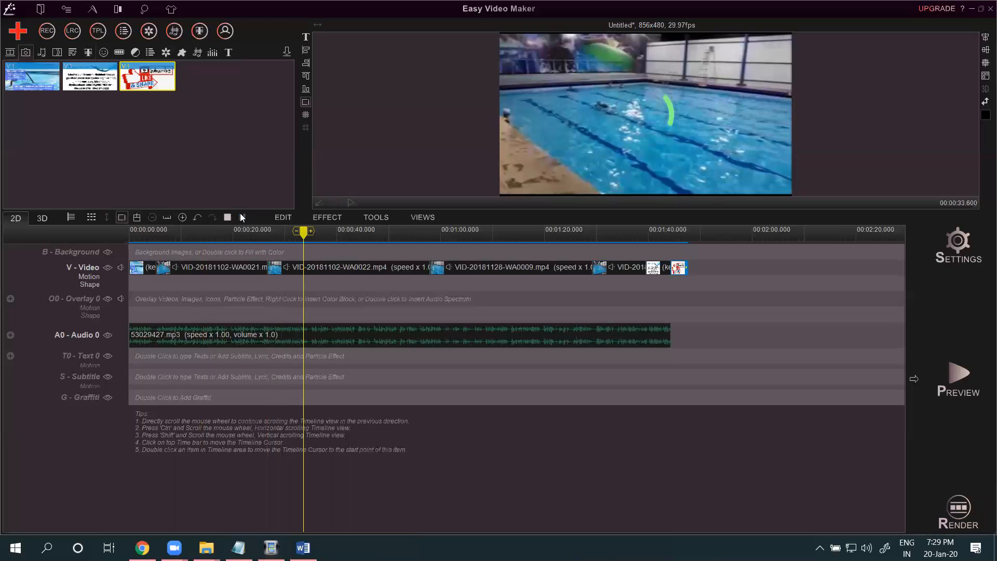
left_click(243, 217)
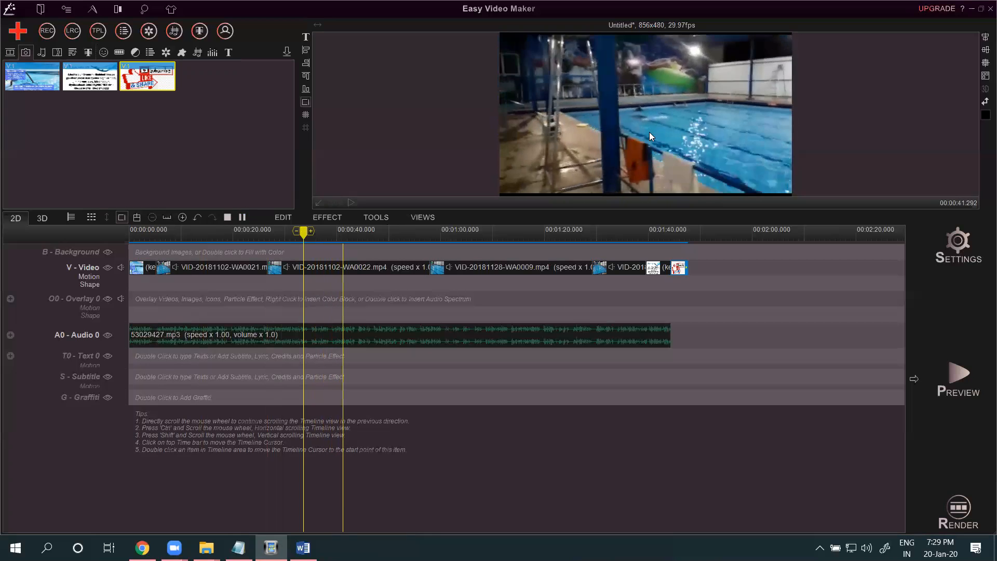
left_click(227, 217)
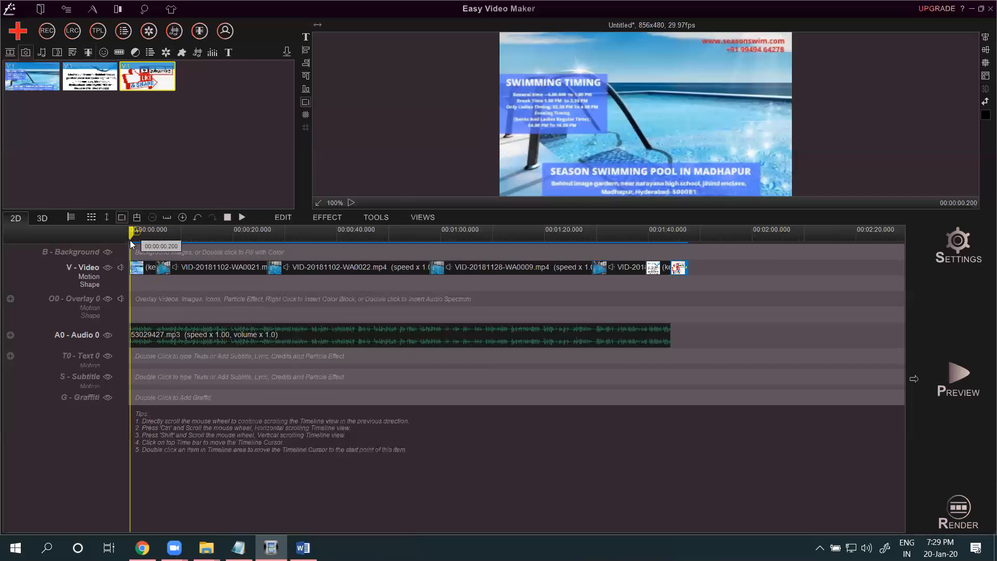
left_click(130, 229)
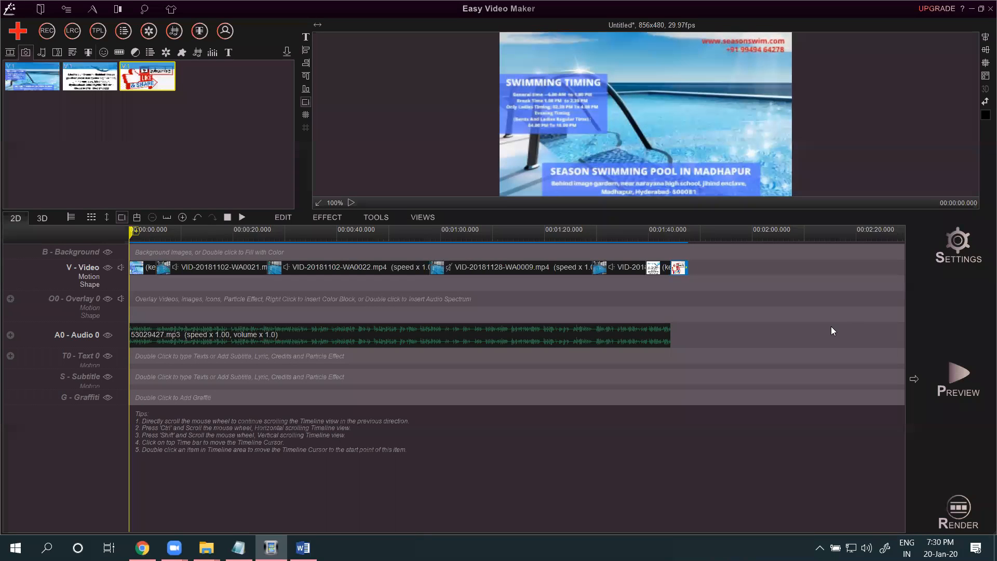
mouse_move(448, 267)
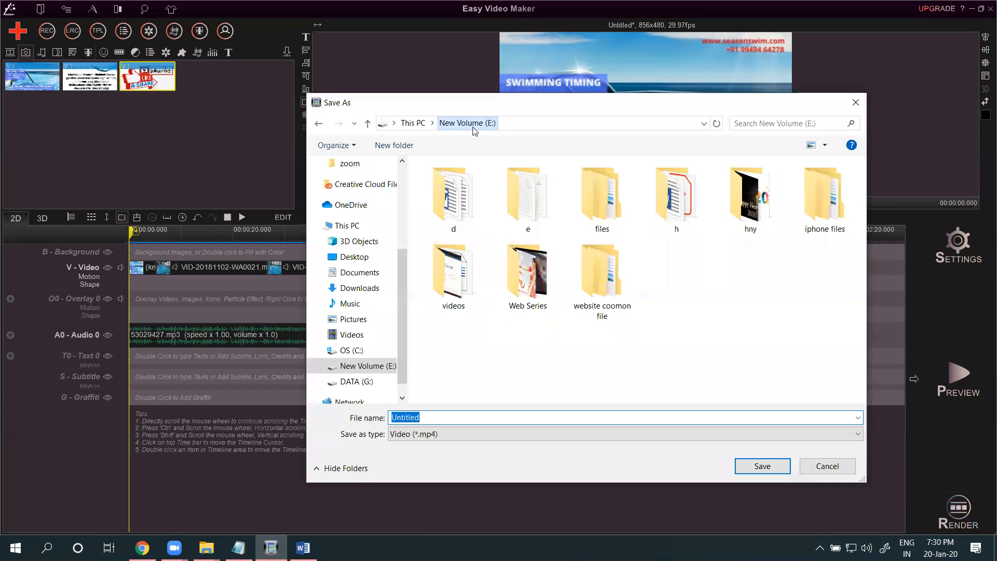
Render to 'indoor swimming pool in madhapur 2020.mp4' in e > Projects > seasonswim madhapur.
double_click(526, 195)
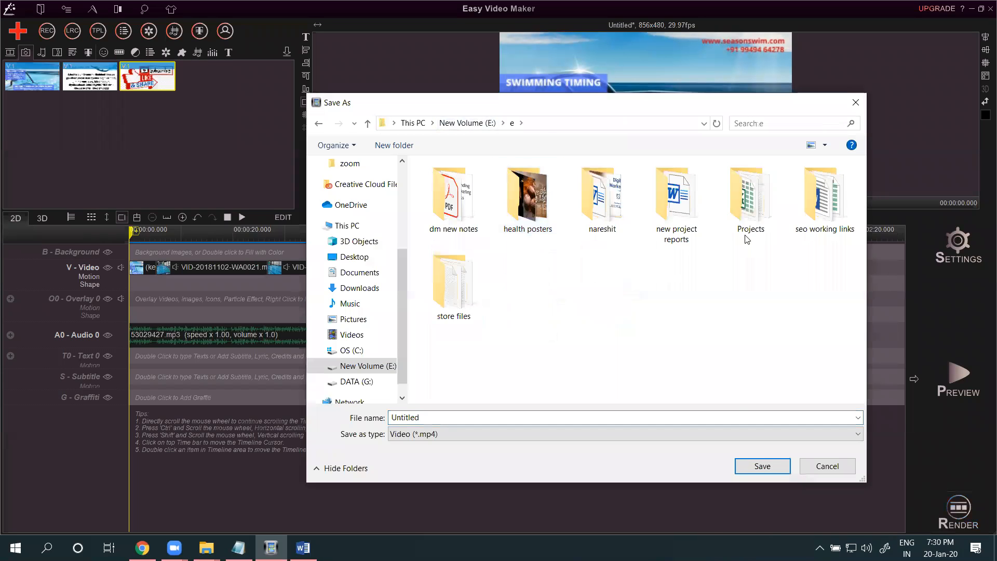
double_click(749, 193)
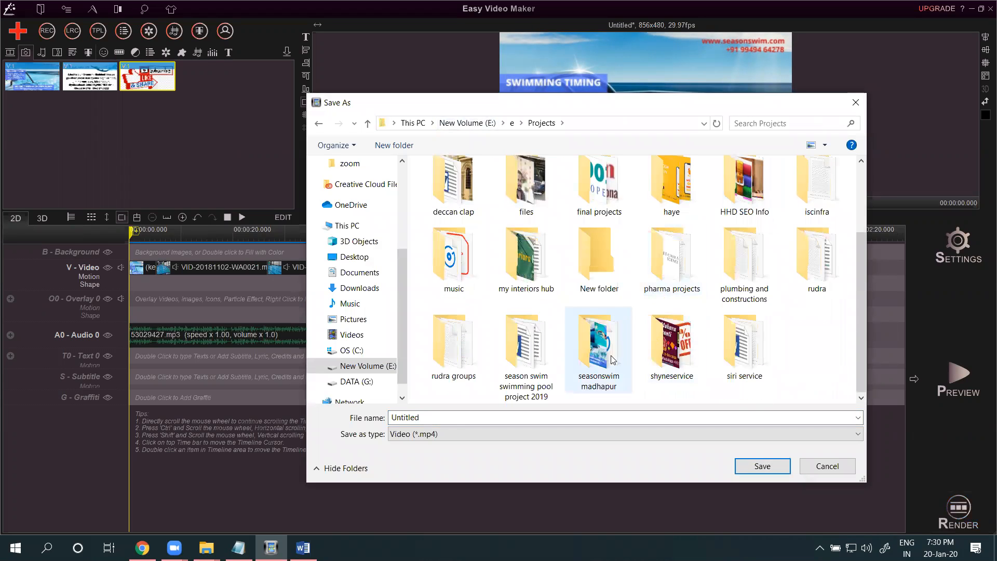
double_click(598, 343)
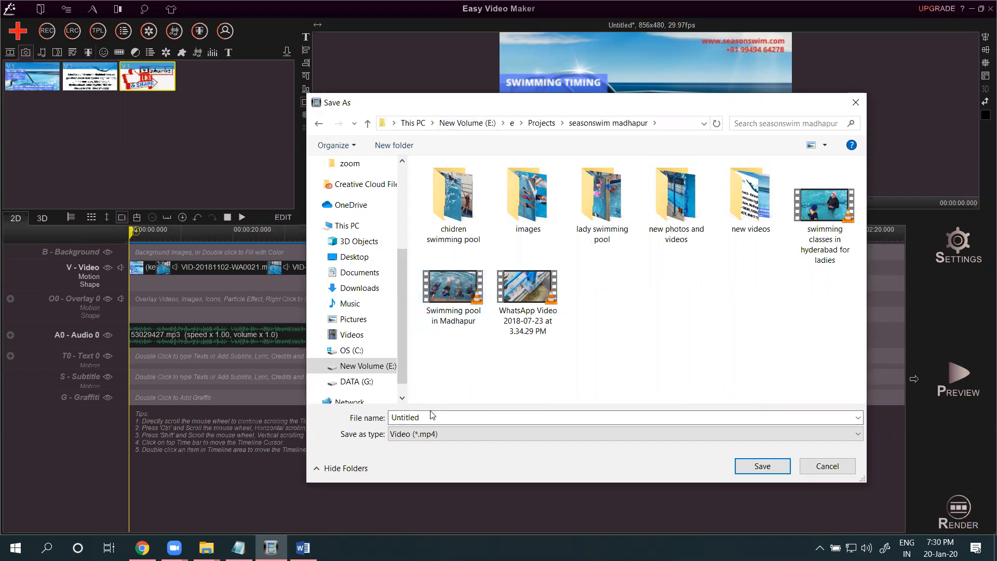
type("indoor swimming pool in madha")
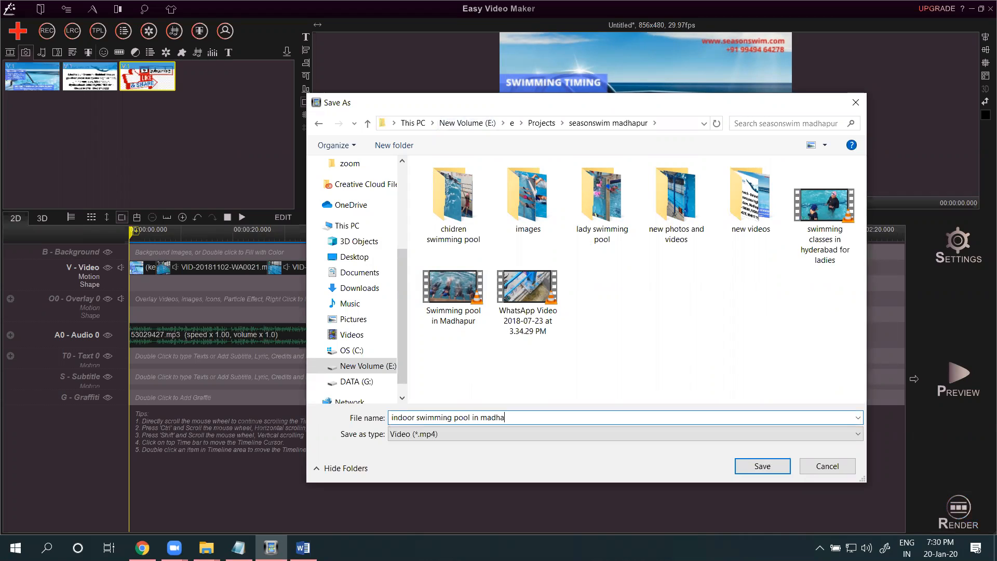
type("2020")
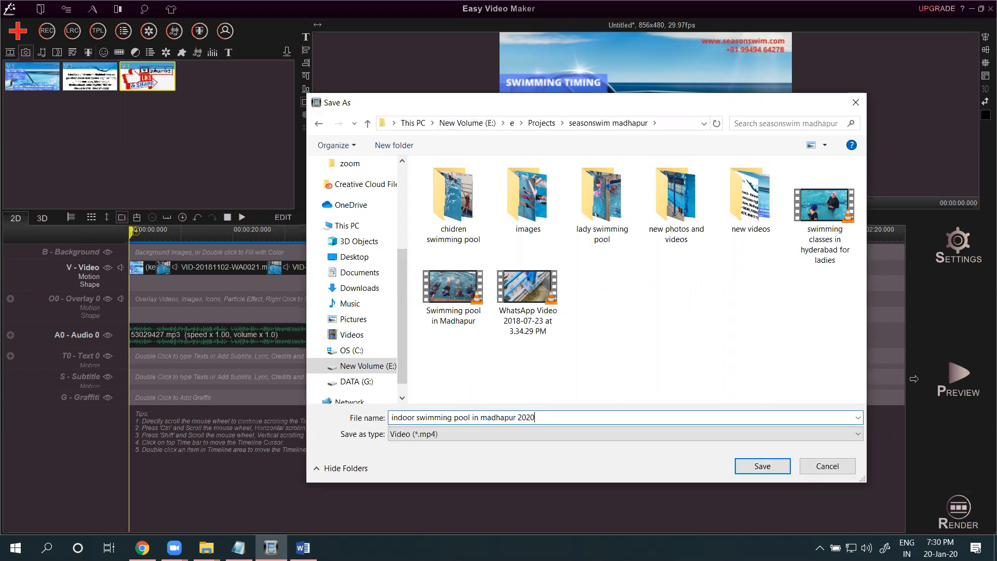
left_click(762, 466)
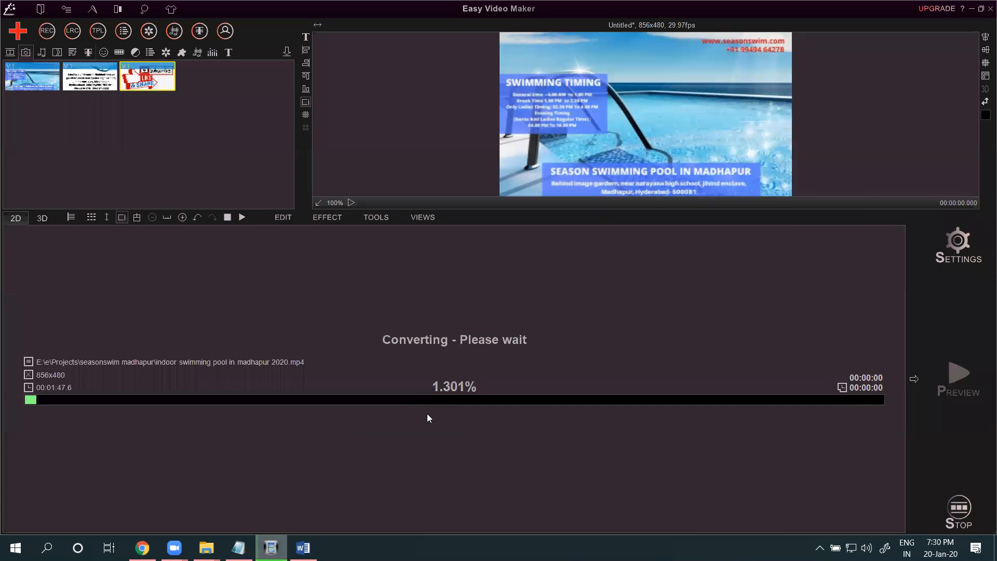